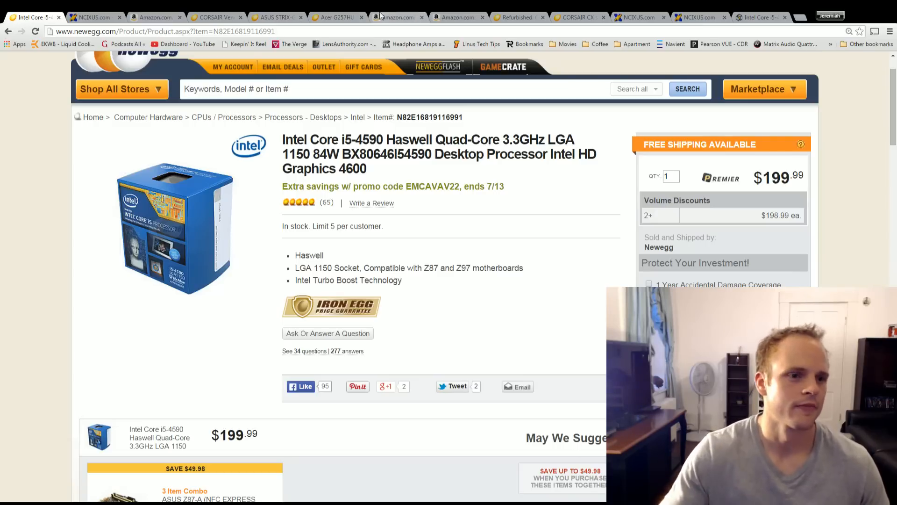
# - Show the NCIX Cooler Master Hyper 212 Evo heatsink listing at $27.99
pyautogui.click(93, 17)
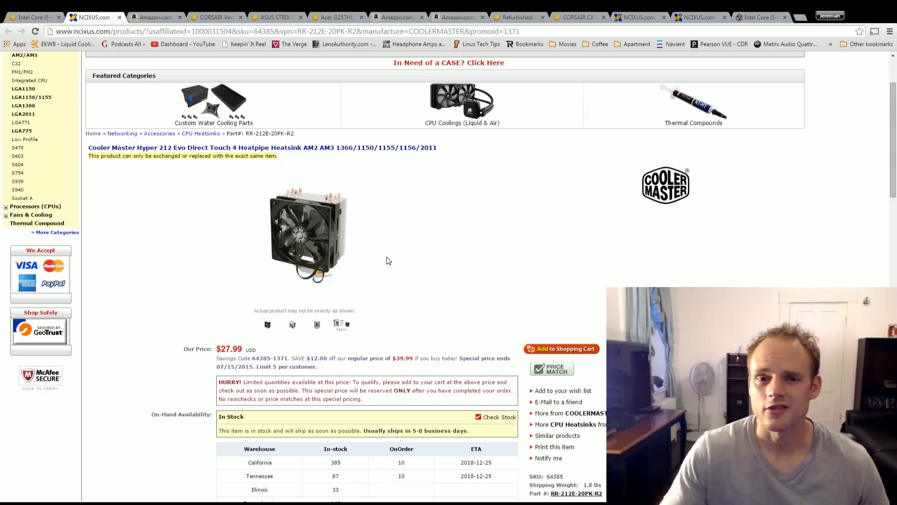
pyautogui.moveTo(402, 252)
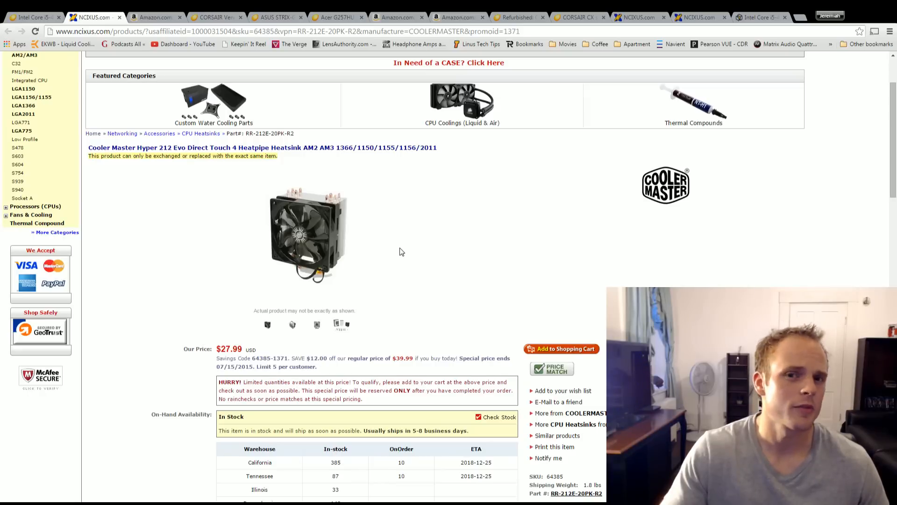
pyautogui.moveTo(473, 253)
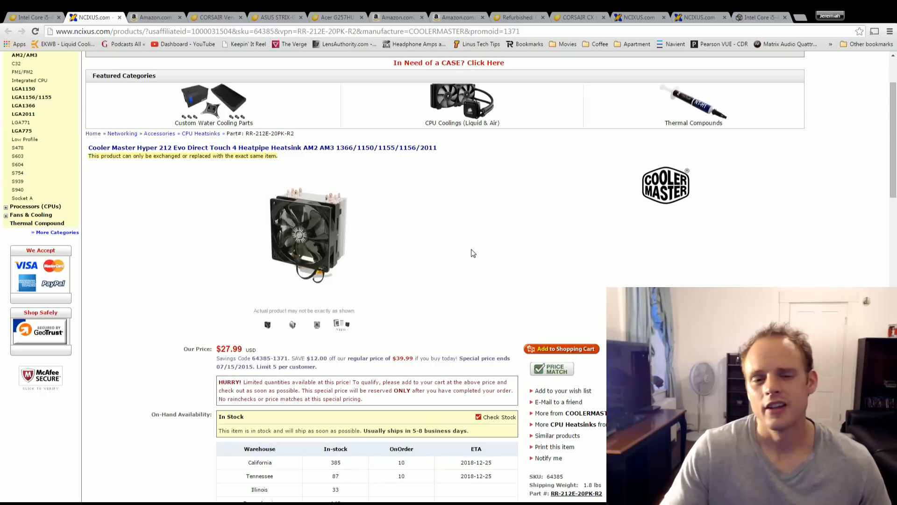
pyautogui.moveTo(288, 258)
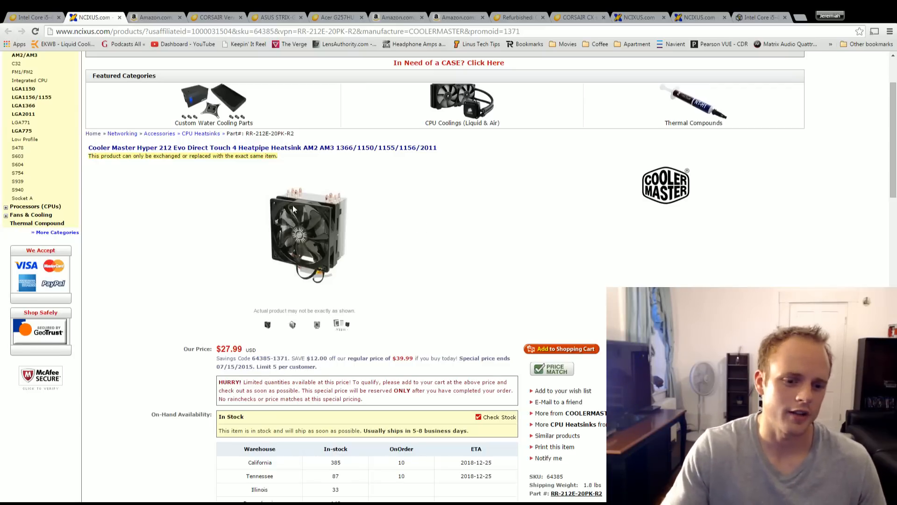
# - Show the Amazon Gigabyte Z97M-DS3H motherboard listing and view its enlarged product photo
pyautogui.click(154, 16)
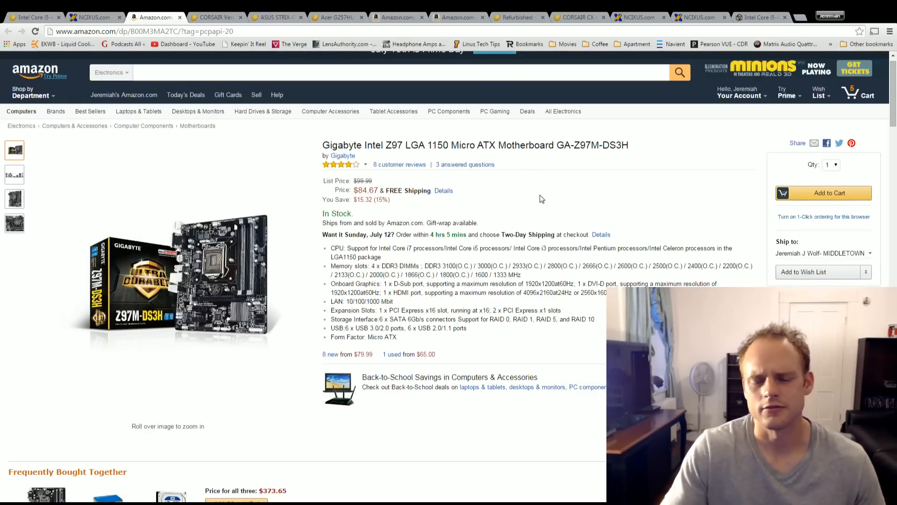
pyautogui.doubleClick(588, 145)
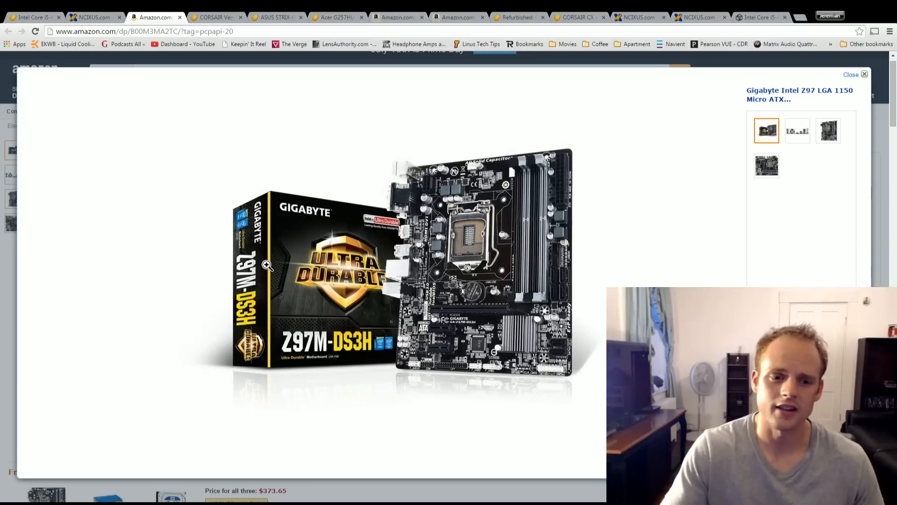
pyautogui.moveTo(529, 233)
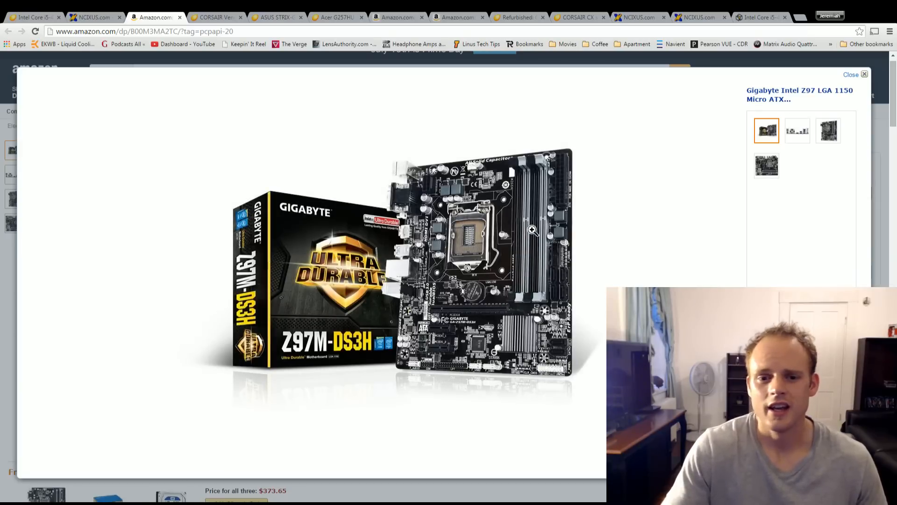
pyautogui.moveTo(528, 248)
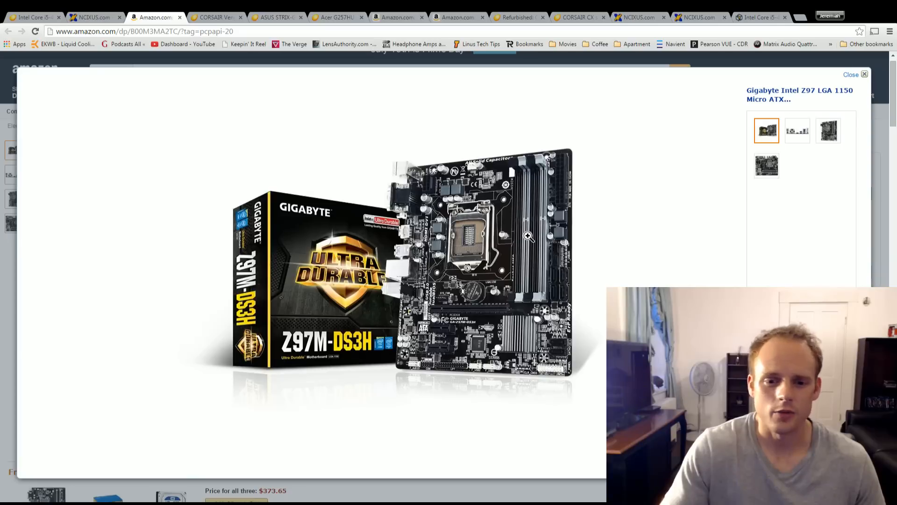
pyautogui.moveTo(851, 76)
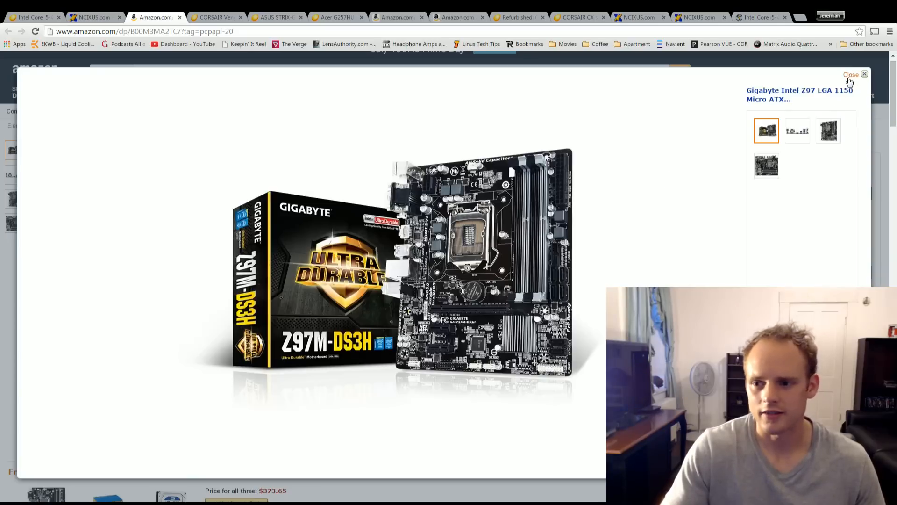
pyautogui.click(864, 75)
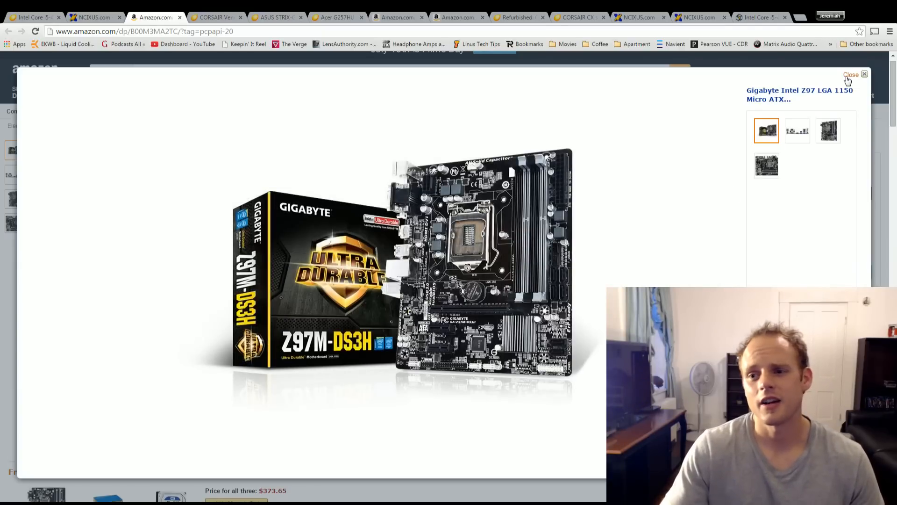
pyautogui.click(851, 75)
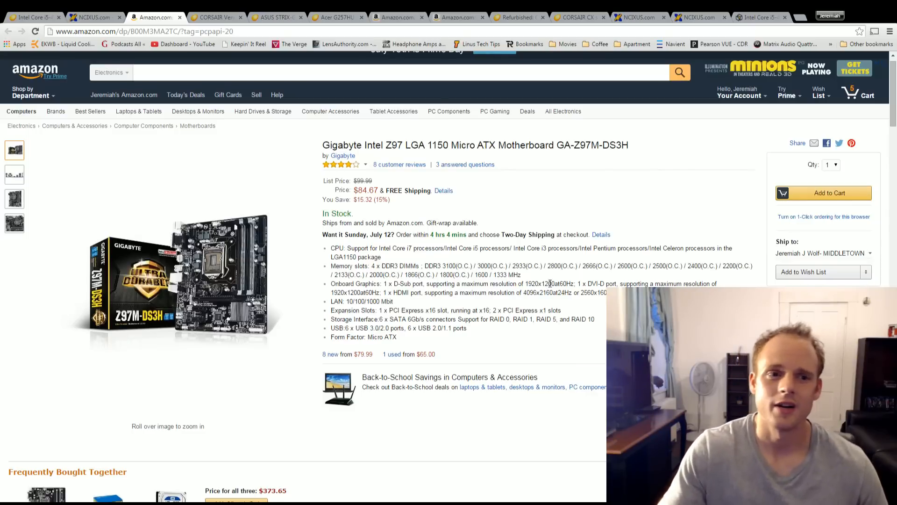
# - Show the Newegg Corsair Vengeance LP 8GB DDR3 1600 kit and browse its image gallery
pyautogui.click(217, 17)
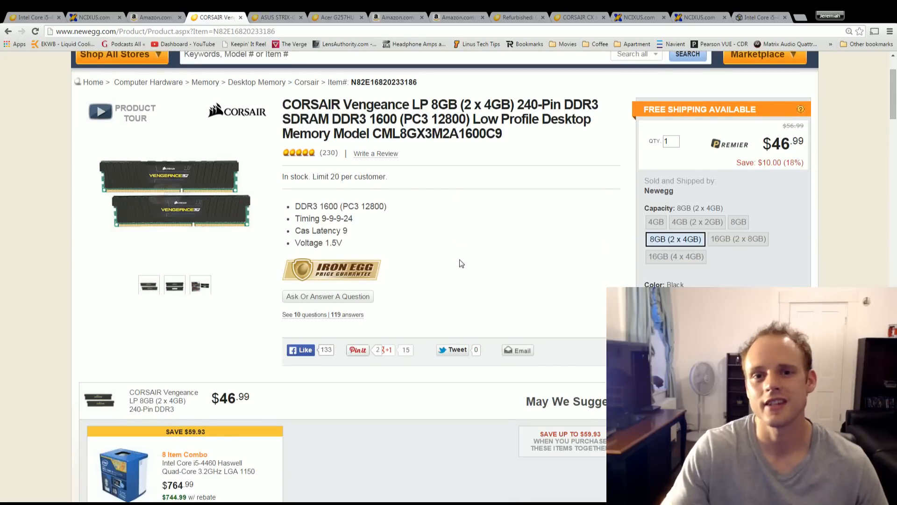
pyautogui.moveTo(465, 262)
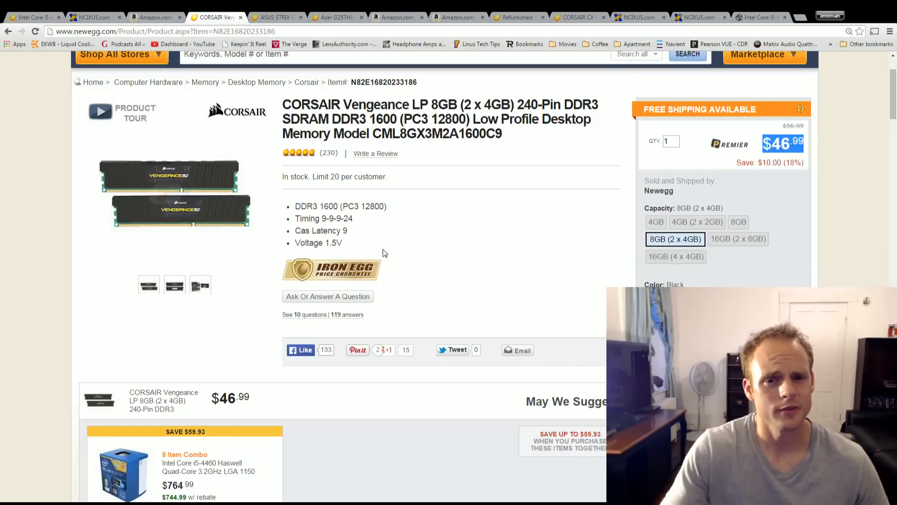
pyautogui.moveTo(192, 213)
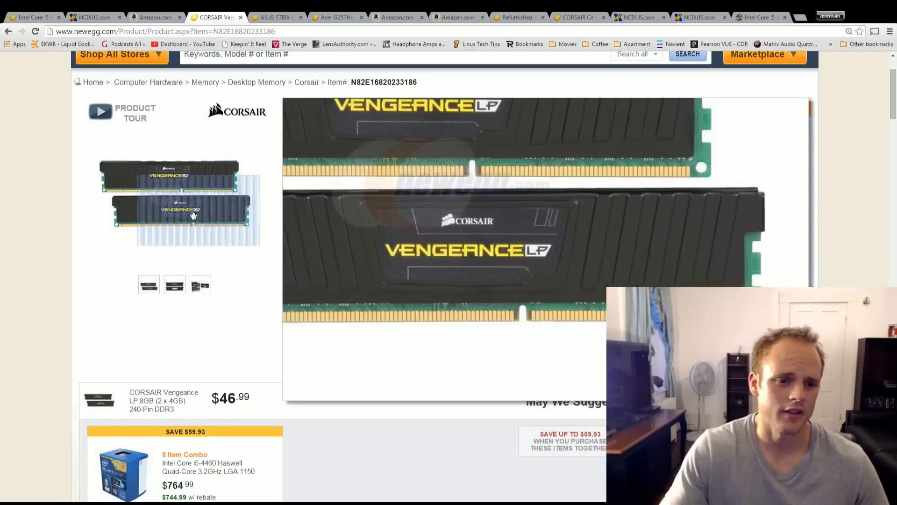
pyautogui.click(192, 213)
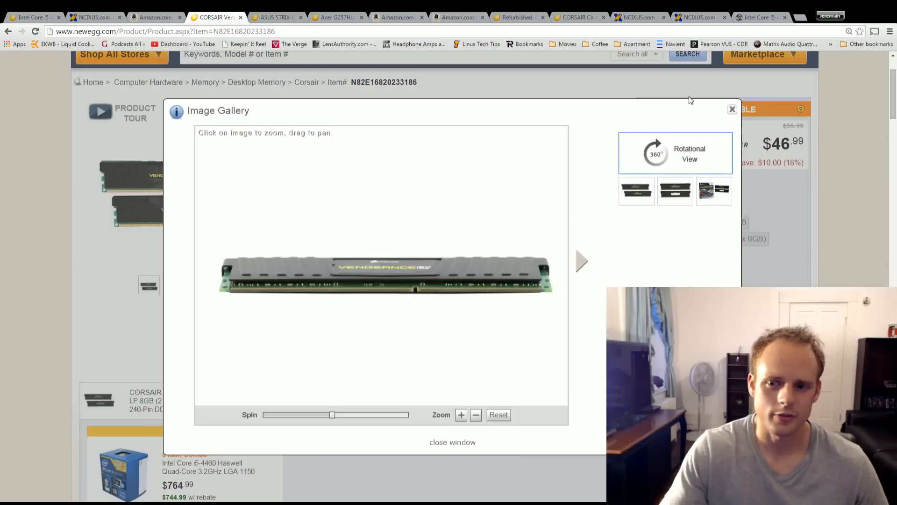
pyautogui.click(732, 108)
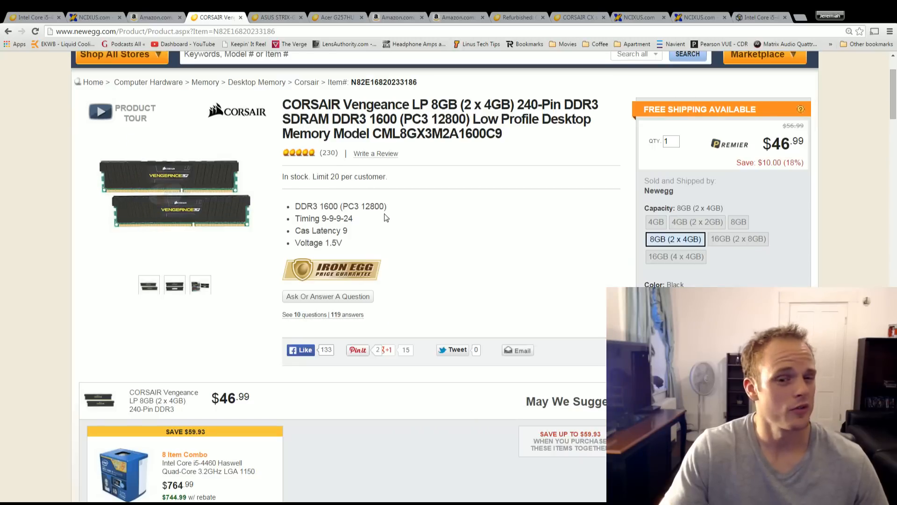
pyautogui.moveTo(854, 110)
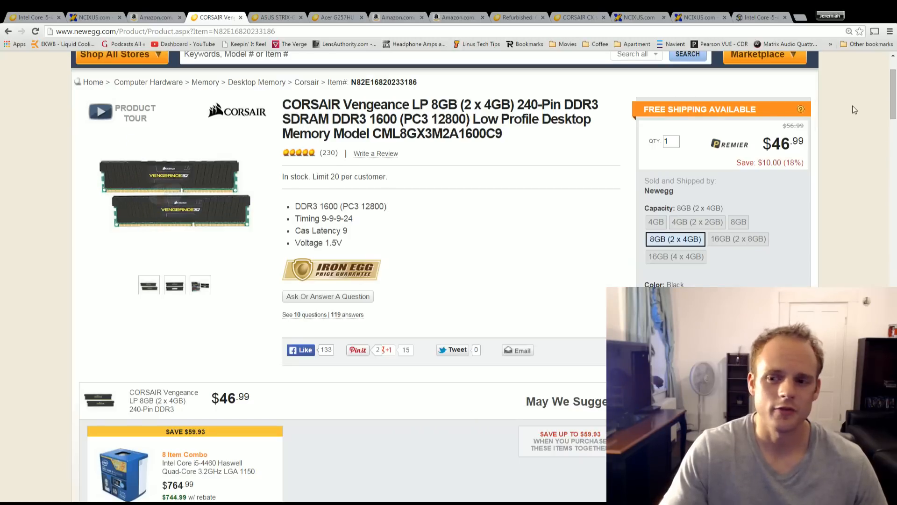
pyautogui.moveTo(460, 206)
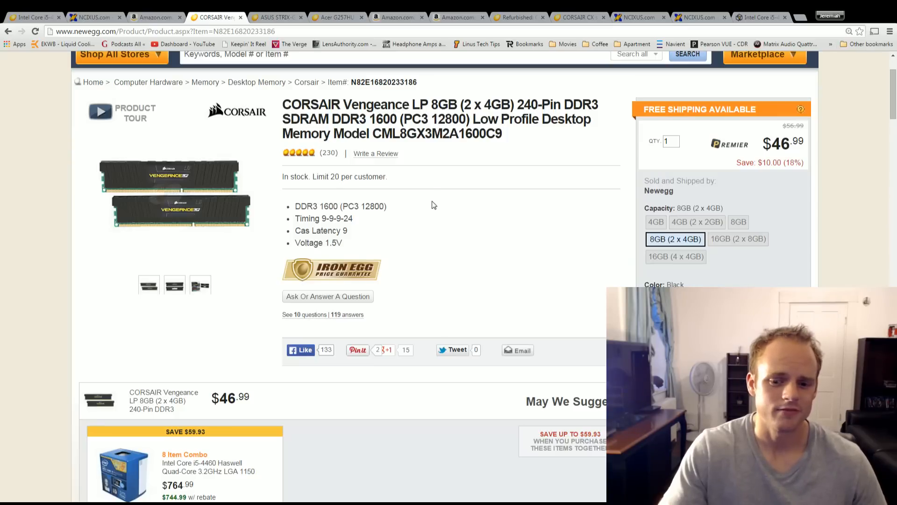
pyautogui.moveTo(429, 212)
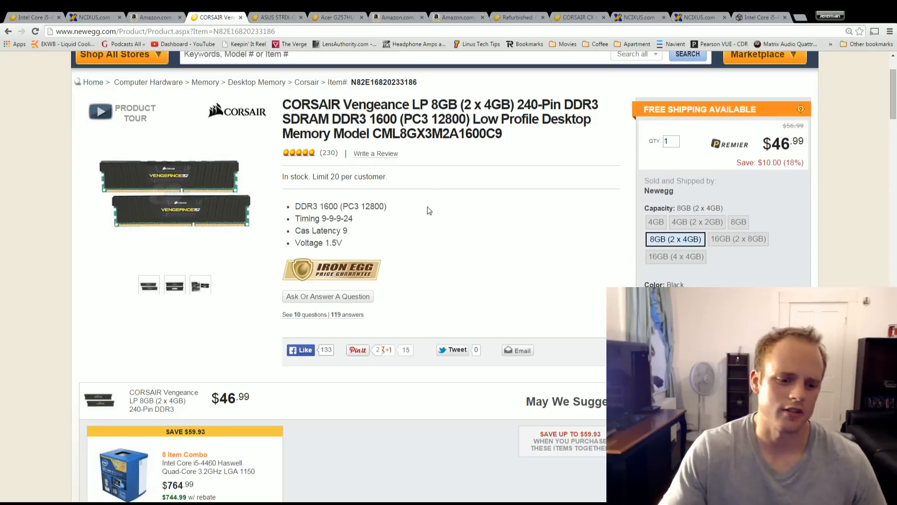
# - Show the Newegg ASUS STRIX GTX 960 2GB graphics card listing at $209.99
pyautogui.click(279, 17)
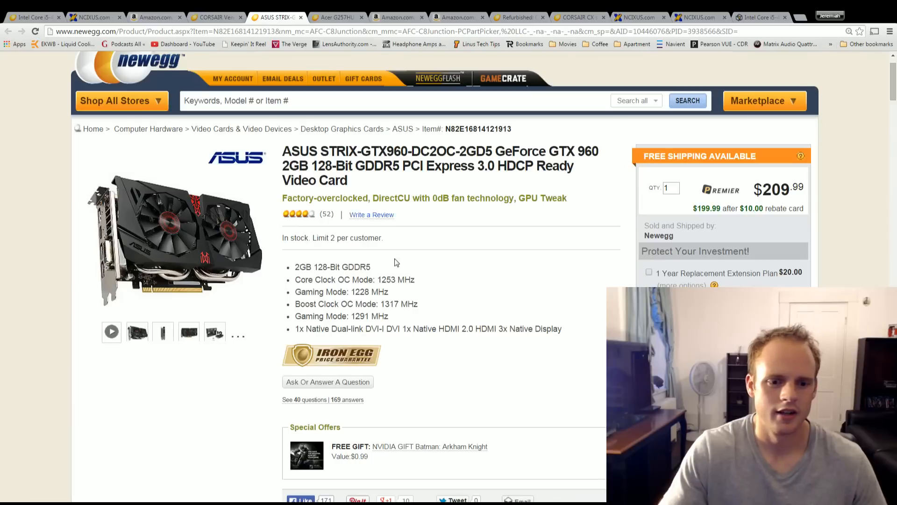
pyautogui.moveTo(494, 230)
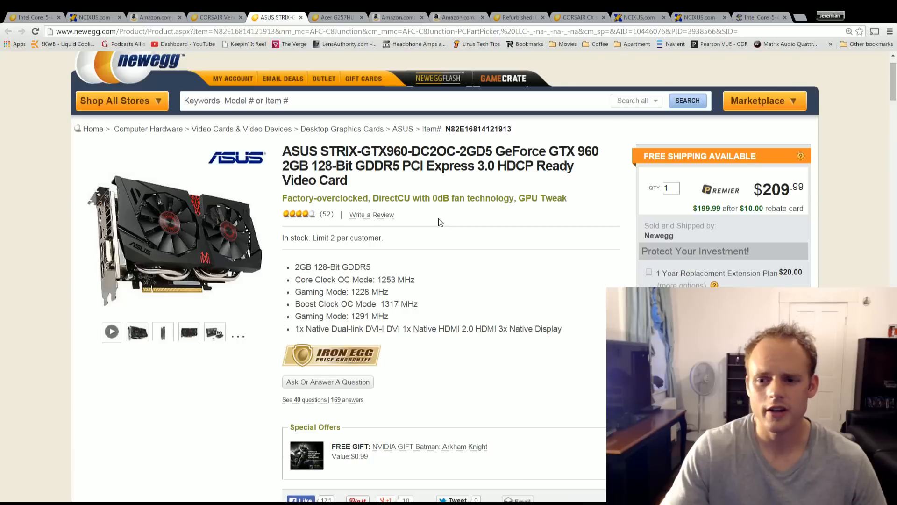
pyautogui.moveTo(477, 226)
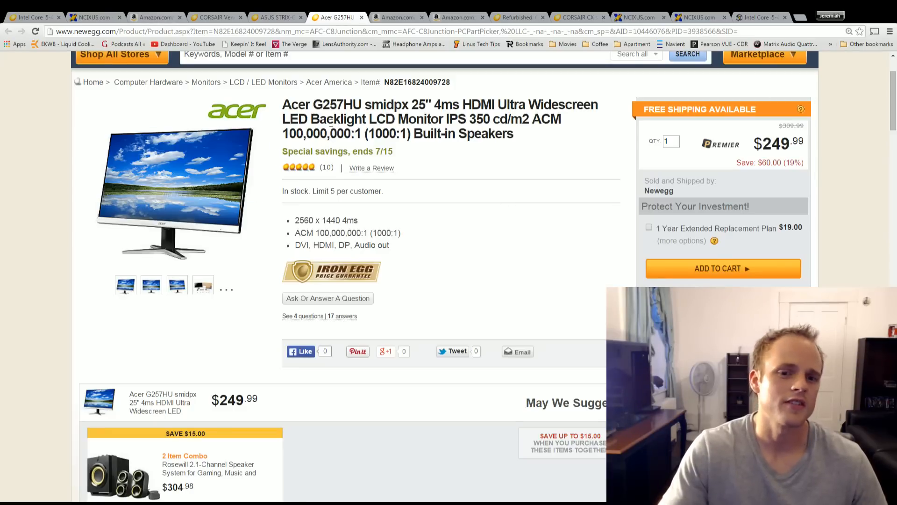
pyautogui.moveTo(407, 186)
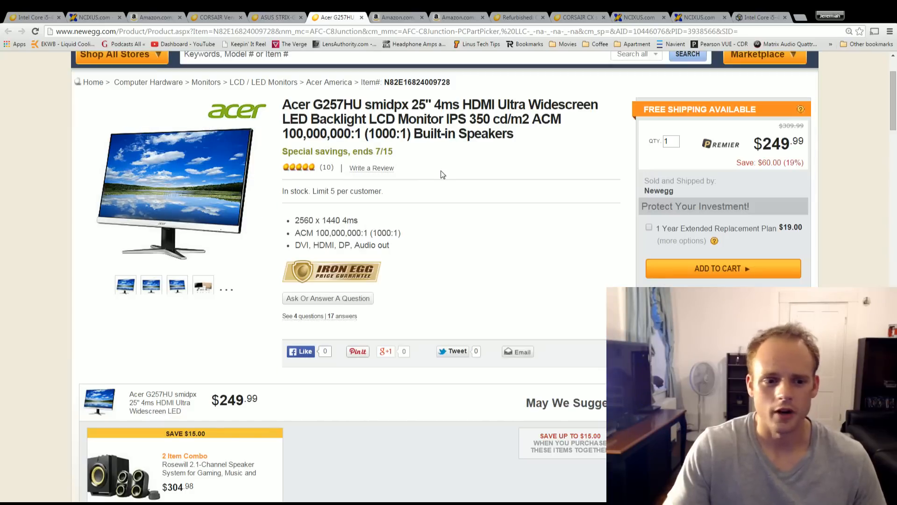
# - Show the Amazon ADATA Premier Pro SP600 128GB SSD listing at $49.99
pyautogui.click(394, 17)
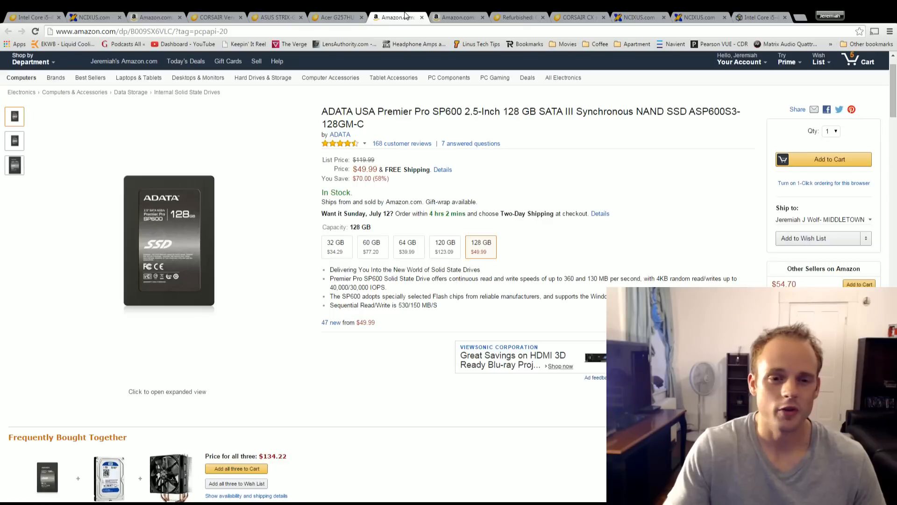
pyautogui.moveTo(550, 184)
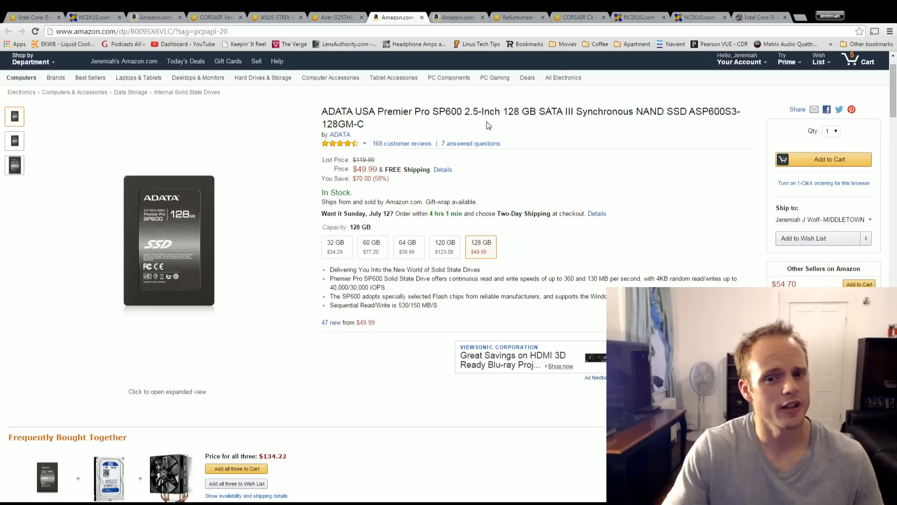
pyautogui.moveTo(490, 275)
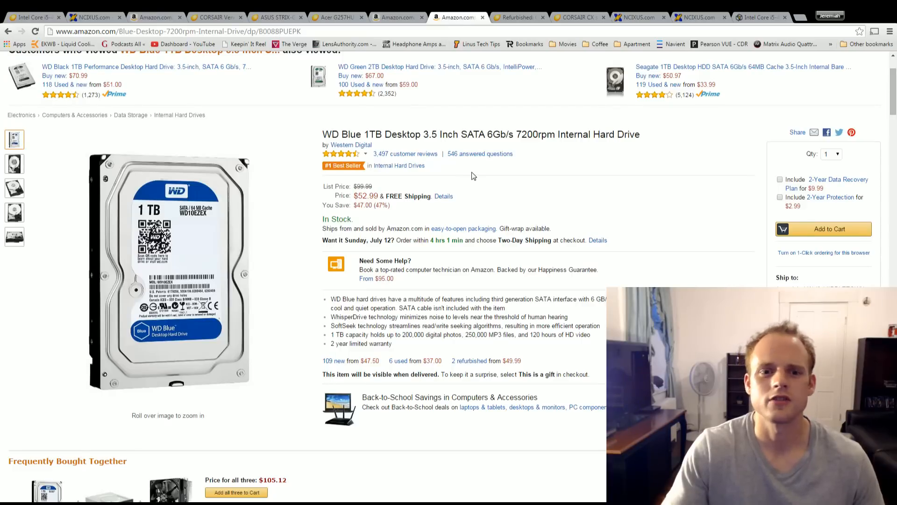
pyautogui.moveTo(483, 196)
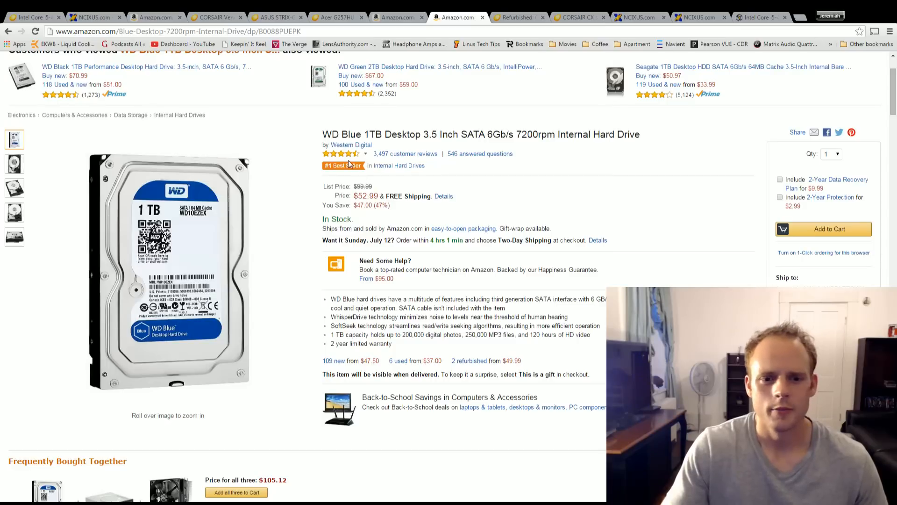
pyautogui.moveTo(401, 157)
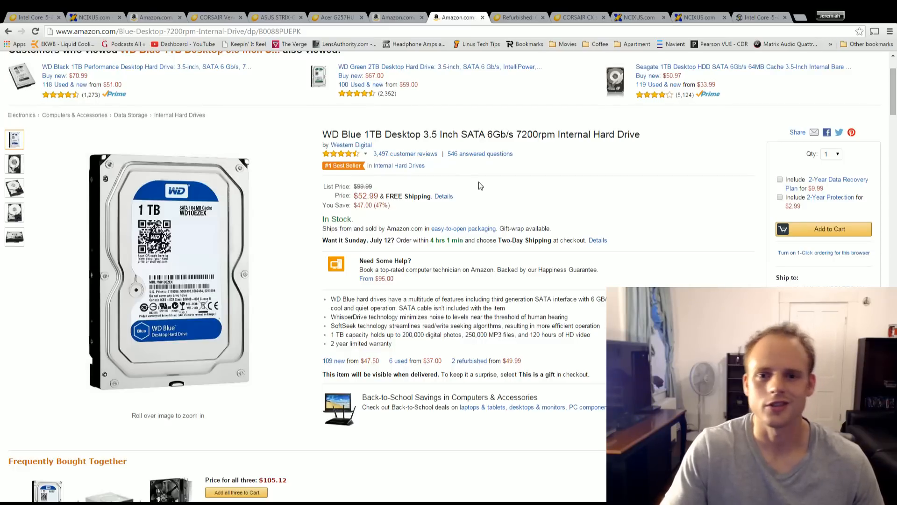
# - Show the refurbished Corsair Obsidian 350D case page and check its reviews and specifications
pyautogui.click(515, 17)
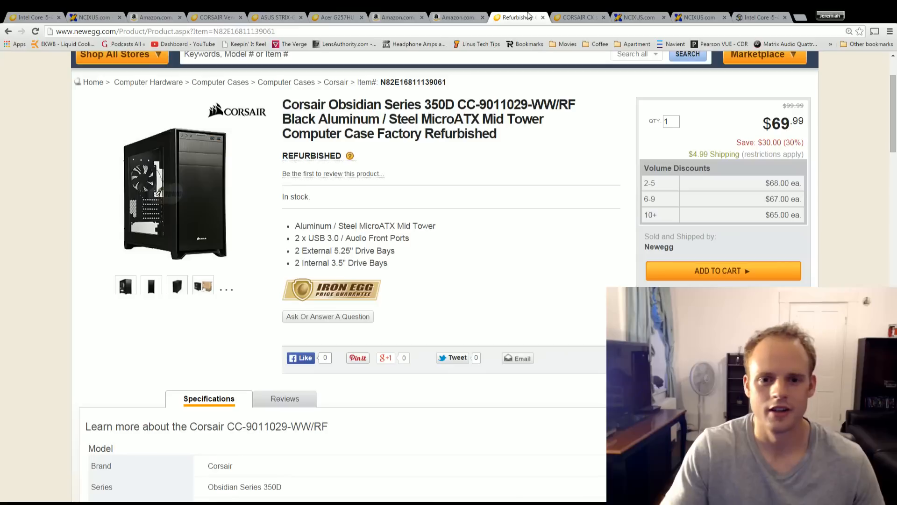
pyautogui.moveTo(512, 232)
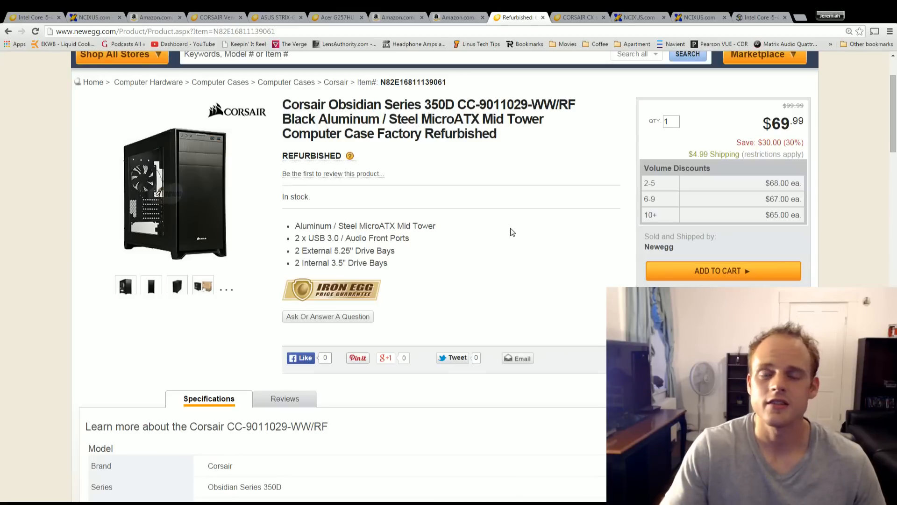
pyautogui.moveTo(523, 225)
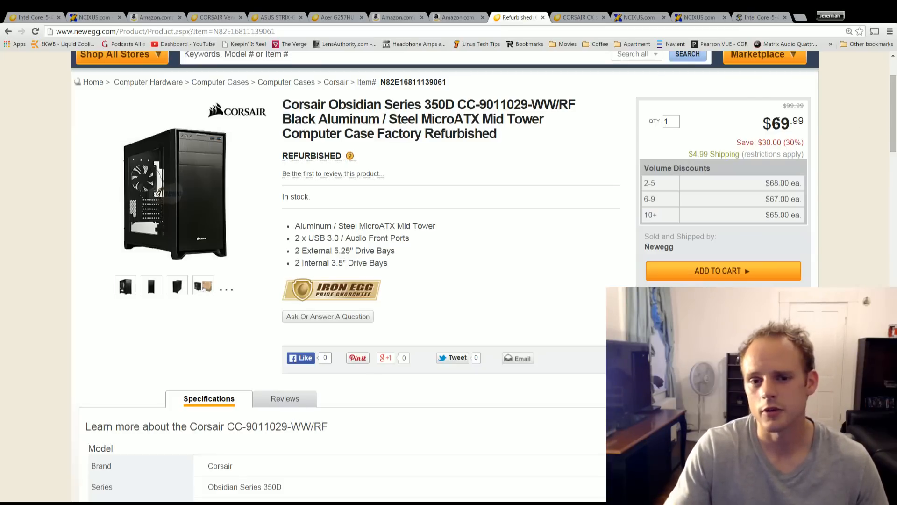
pyautogui.click(284, 398)
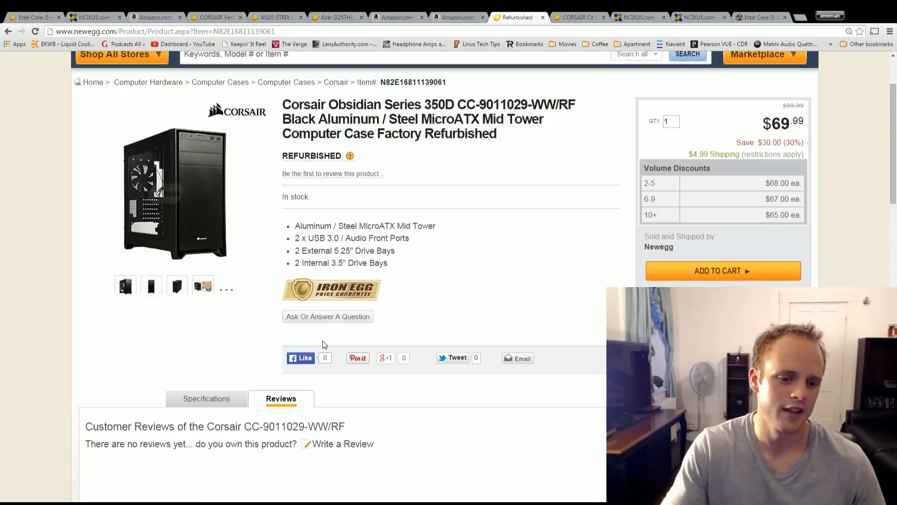
pyautogui.click(209, 398)
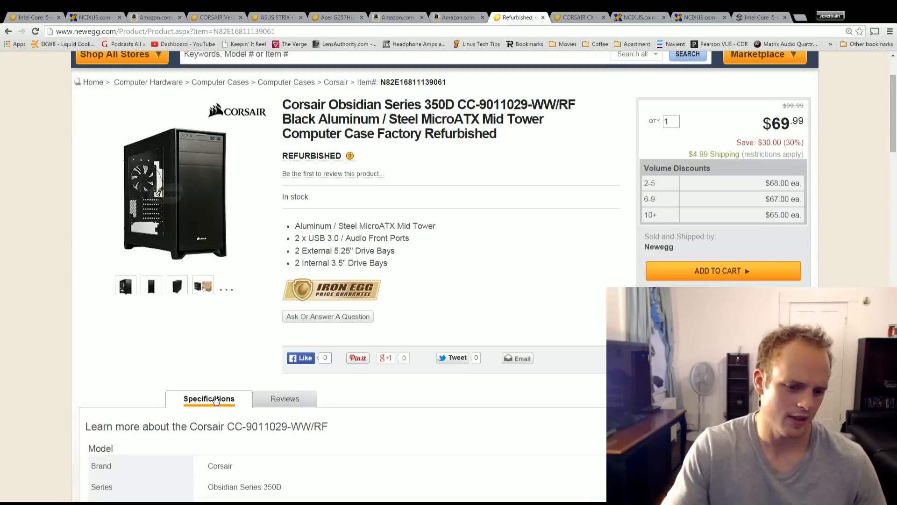
pyautogui.scroll(-3)
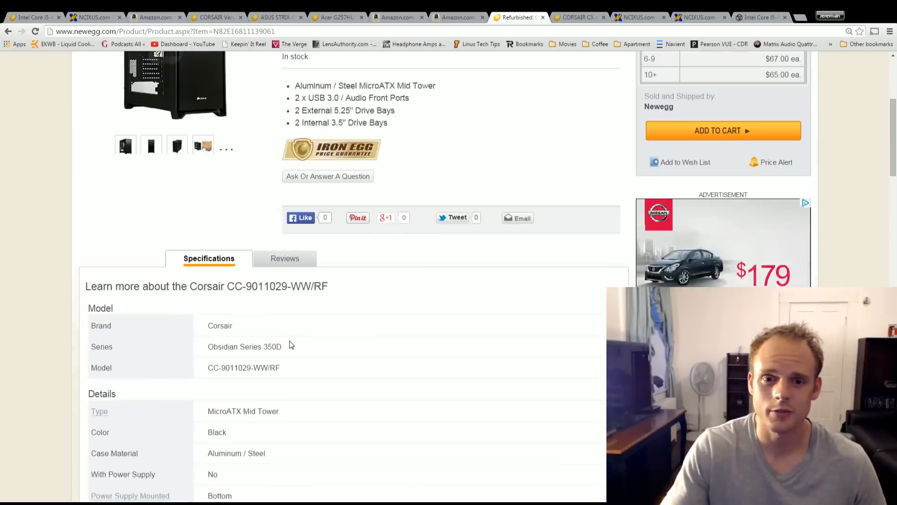
pyautogui.scroll(3)
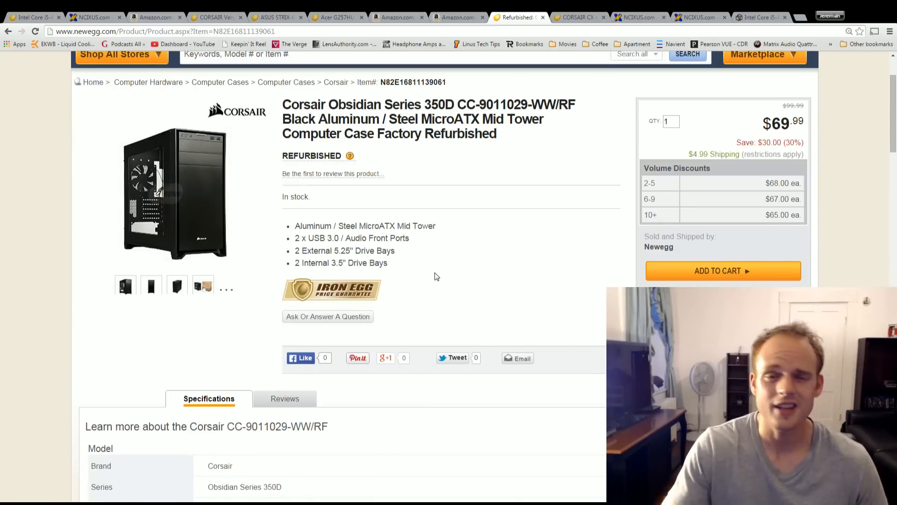
pyautogui.moveTo(490, 253)
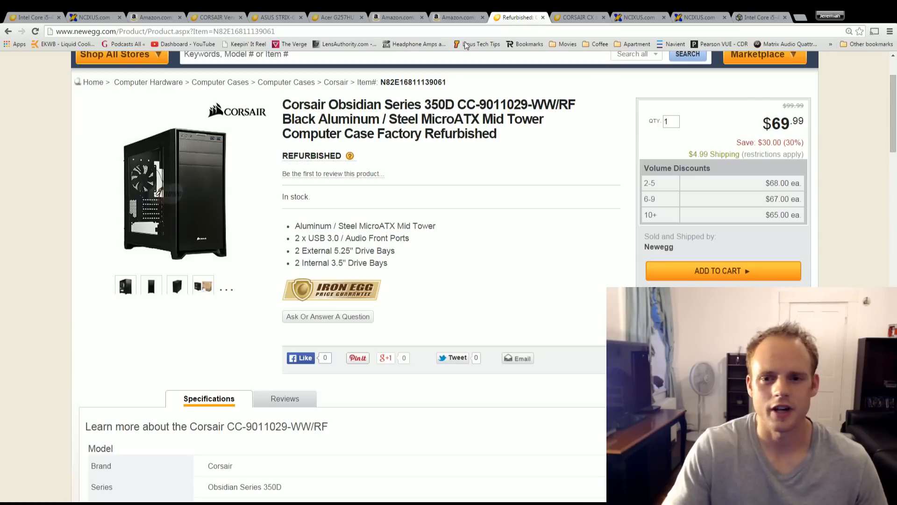
# - Show the Newegg Corsair CX600M 600W power supply listing at $64.99
pyautogui.click(577, 17)
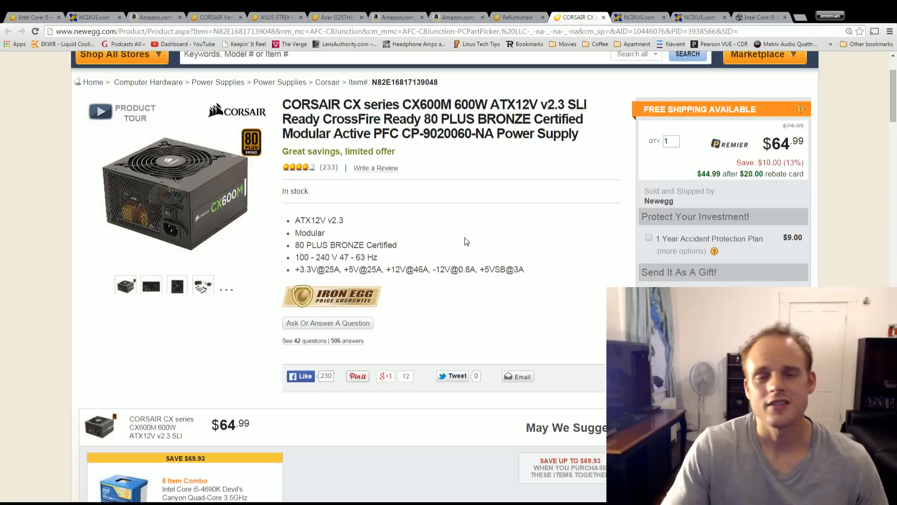
pyautogui.moveTo(458, 241)
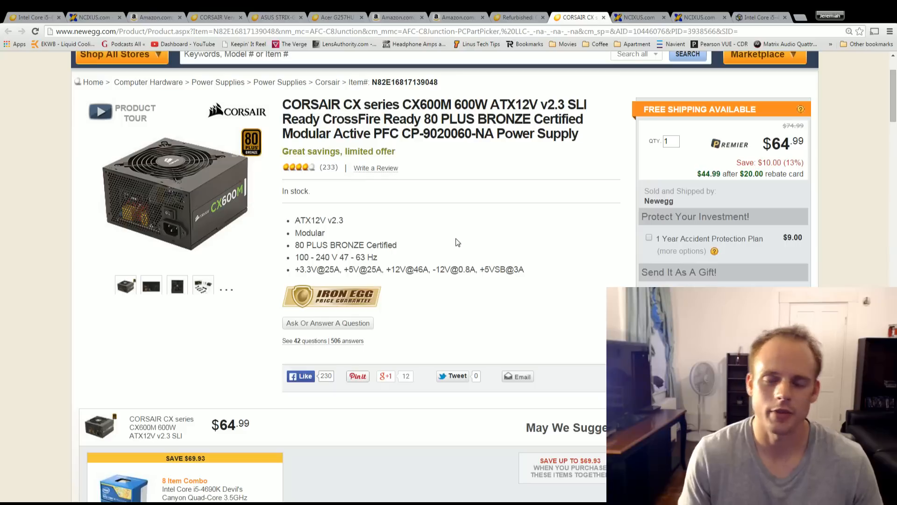
# - Show the NCIX Windows 8.1 64-bit OEM listing at $89.99 and its stock availability
pyautogui.click(640, 17)
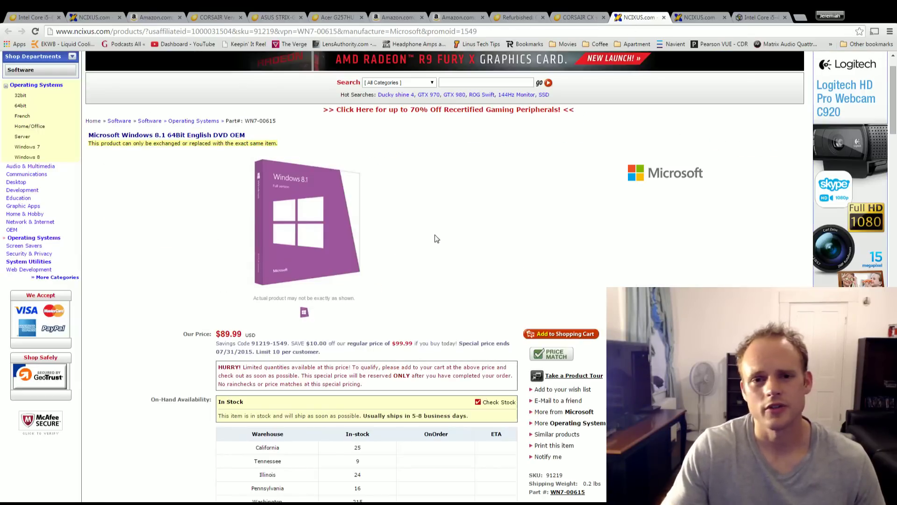
pyautogui.scroll(-3)
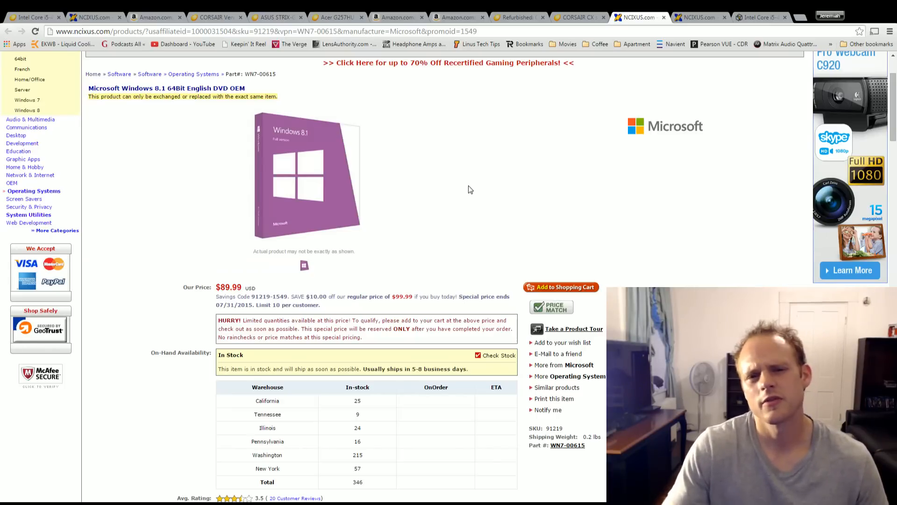
pyautogui.moveTo(516, 176)
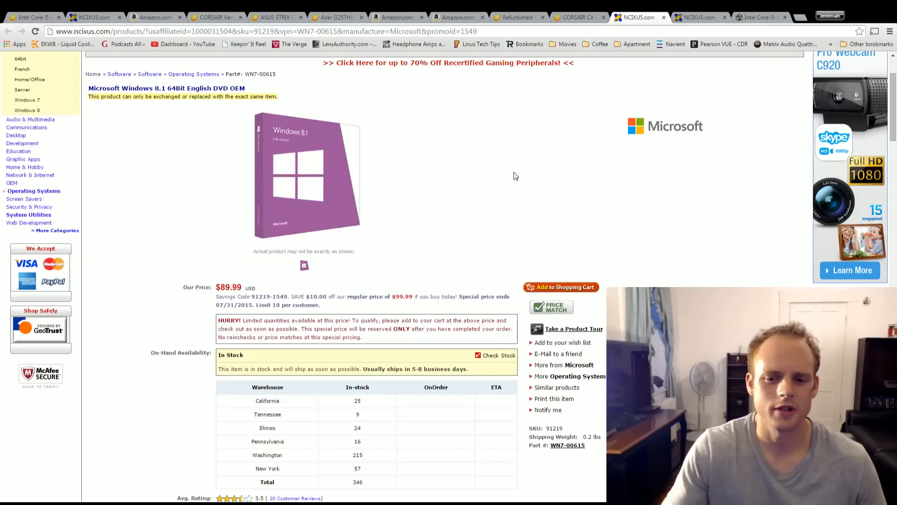
pyautogui.moveTo(499, 196)
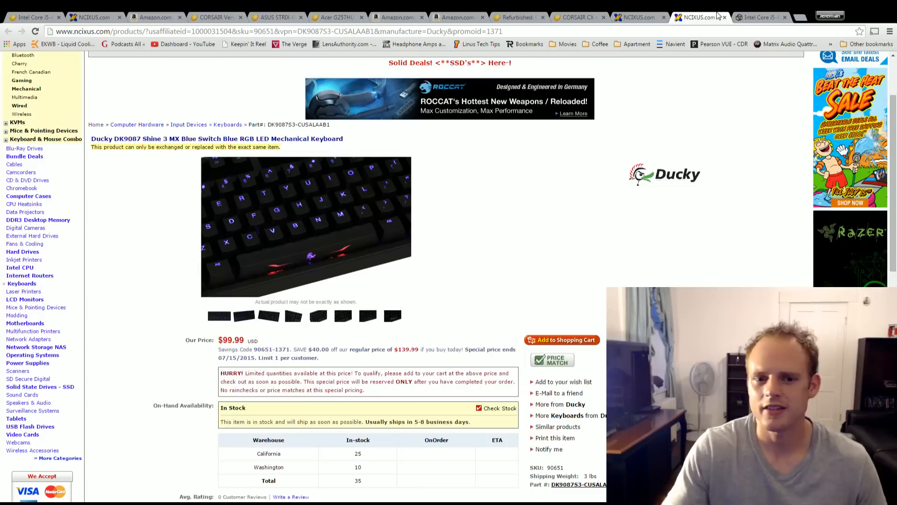
# - Review the Ducky DK9087 keyboard at $99.99, then return to the PCPartPicker list totaling $1237.56
pyautogui.click(219, 316)
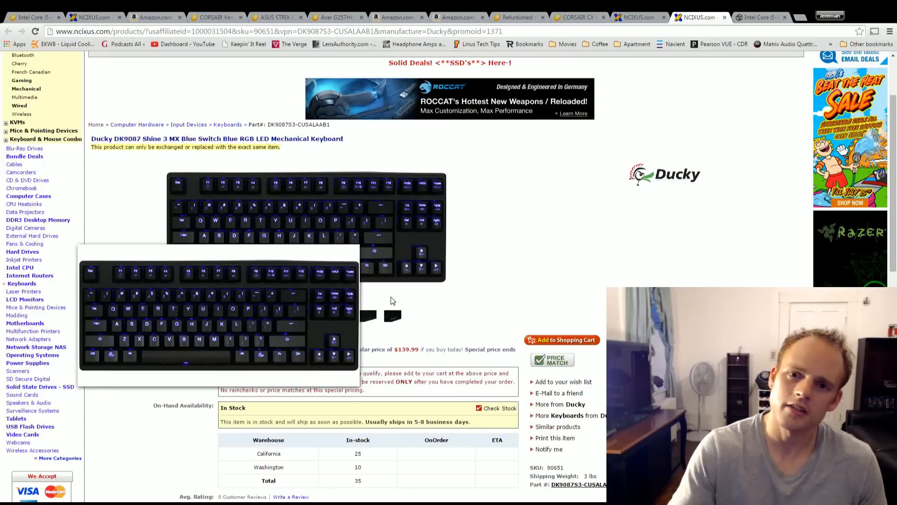
pyautogui.moveTo(401, 301)
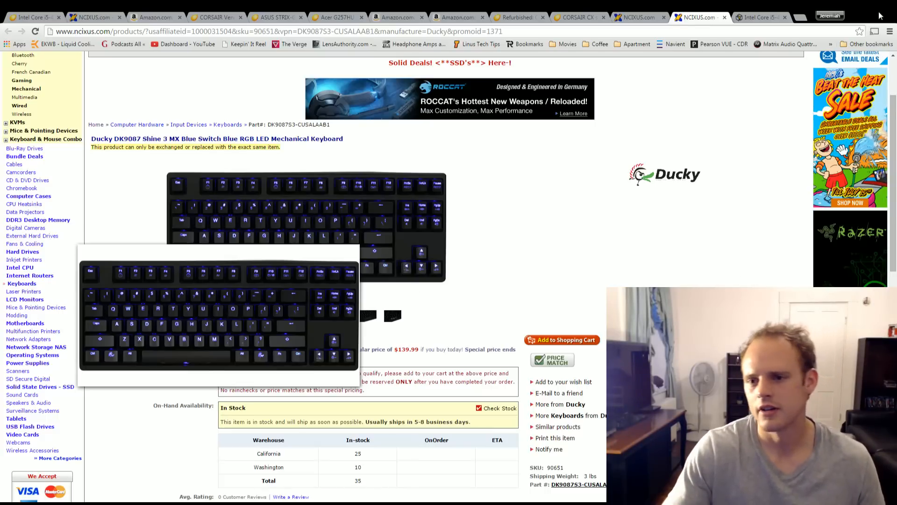
pyautogui.click(760, 17)
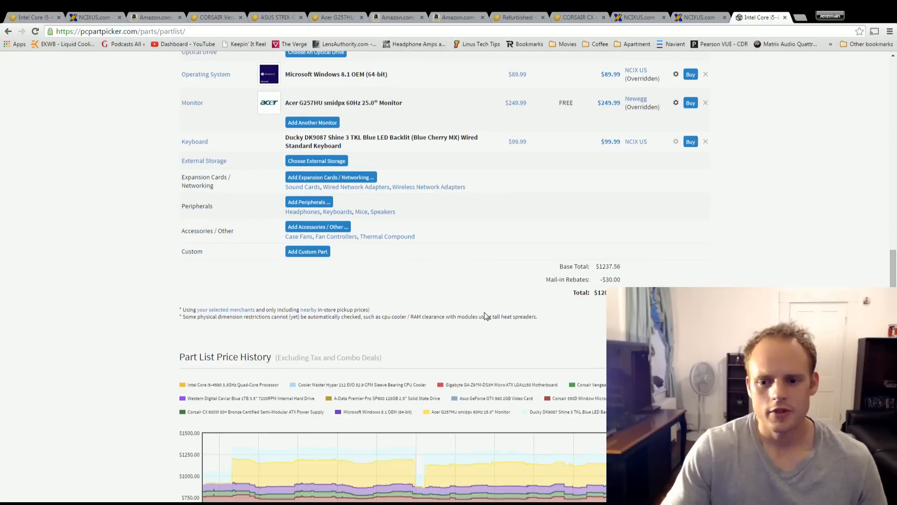